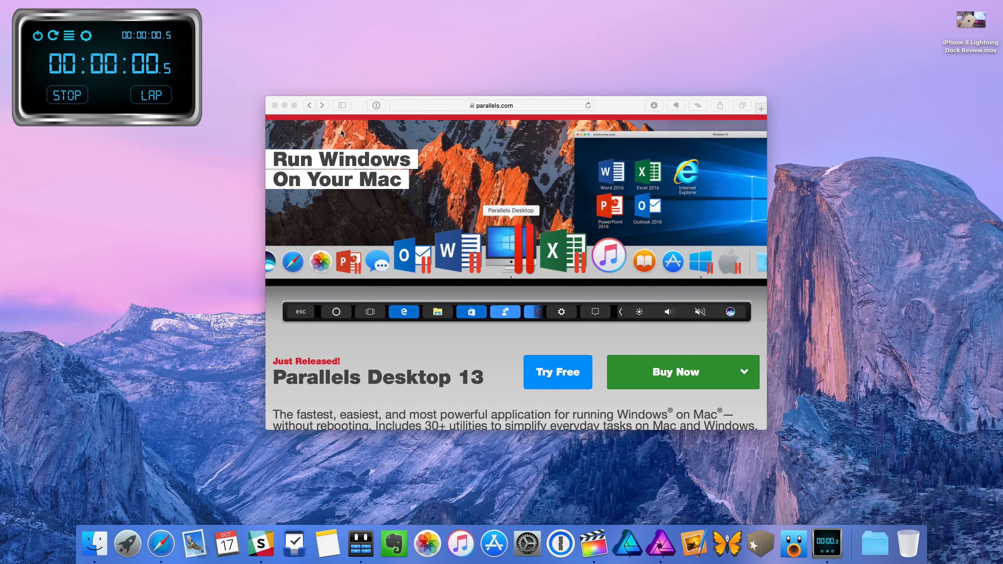
Step: Start the Parallels Desktop 13 free trial download from parallels.com and close the Safari window
scroll(down, 3)
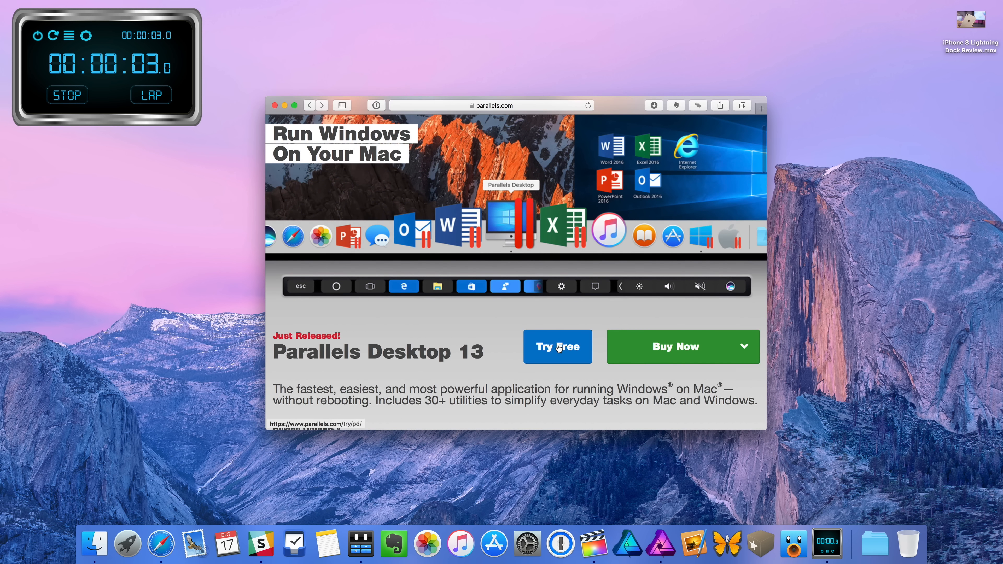
click(558, 347)
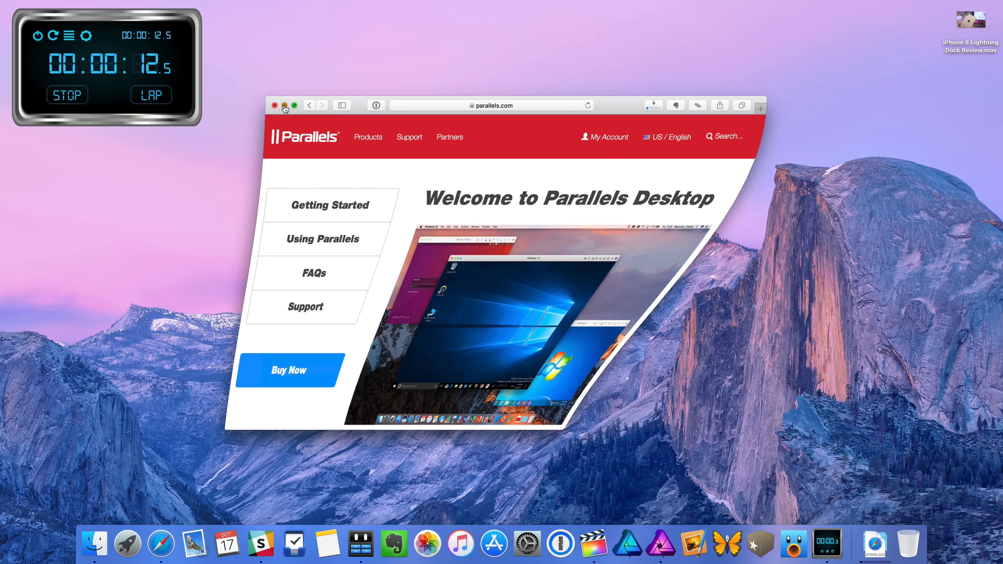
click(275, 106)
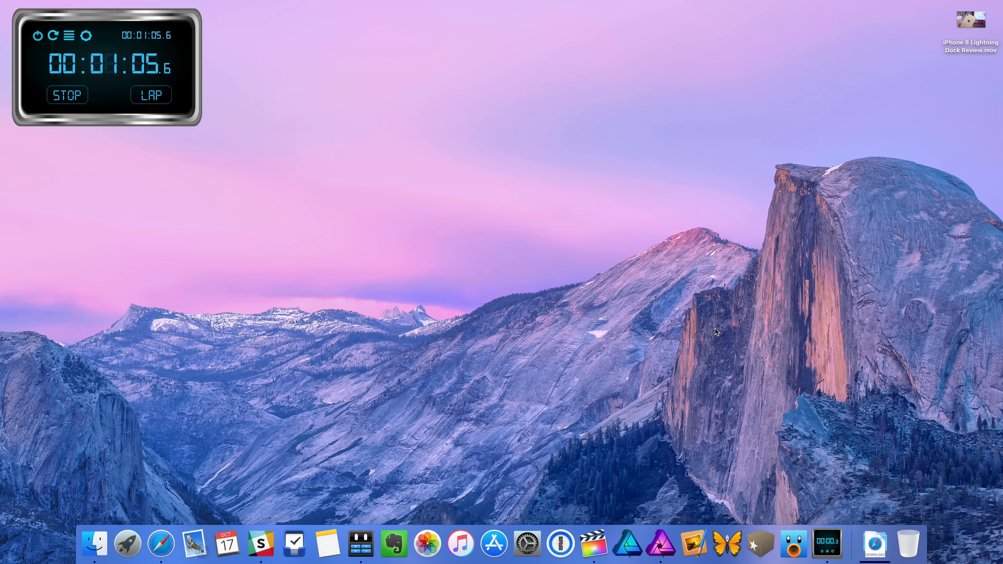
mouse_move(875, 546)
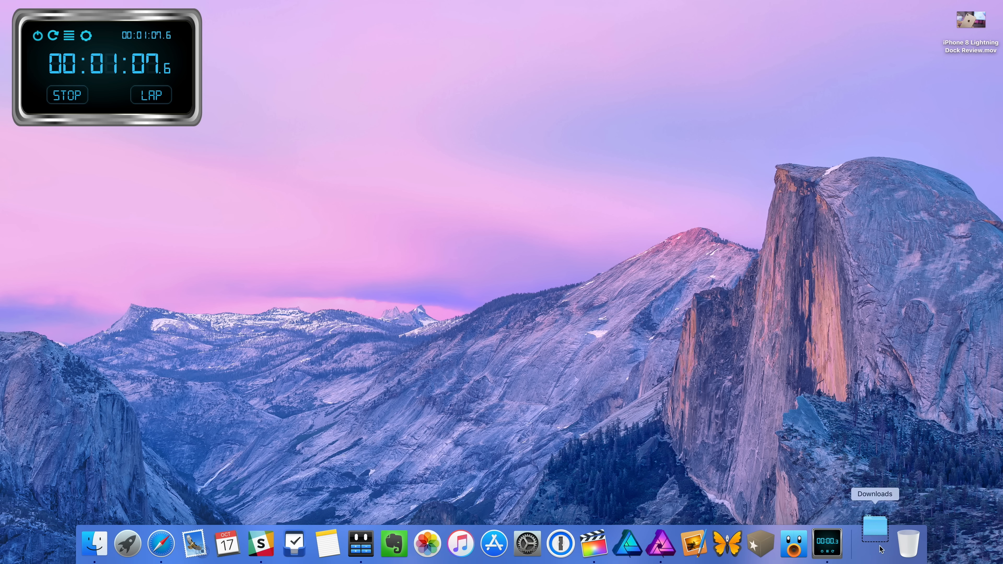
Step: Launch the downloaded Parallels Desktop disk image from the Downloads stack and bring the installer into view
click(876, 527)
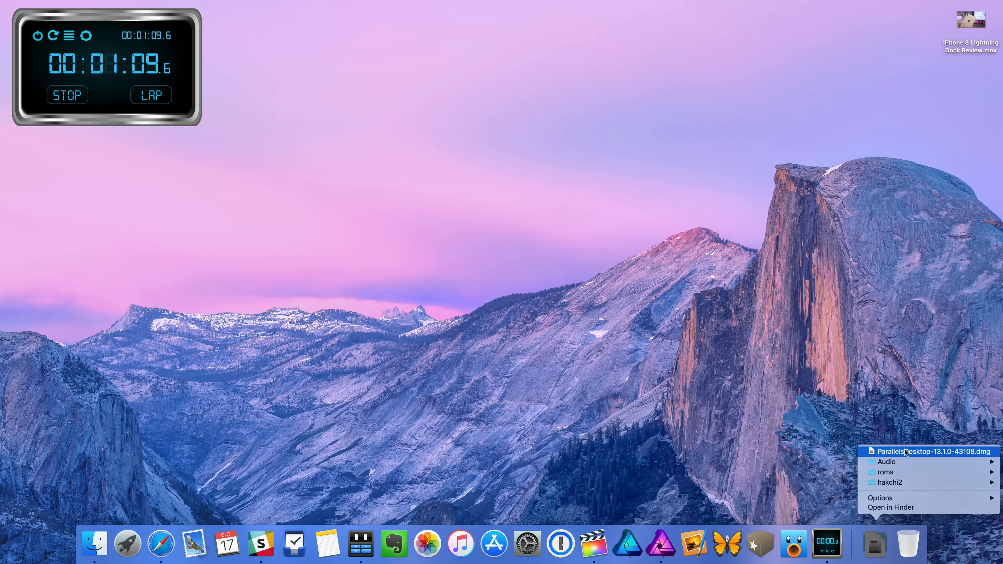
click(925, 452)
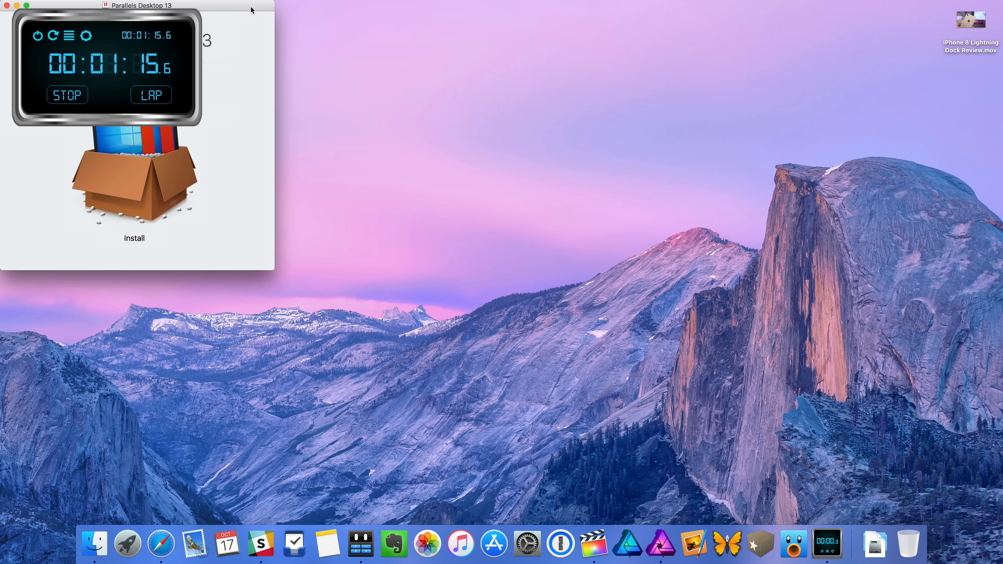
drag(137, 5, 367, 131)
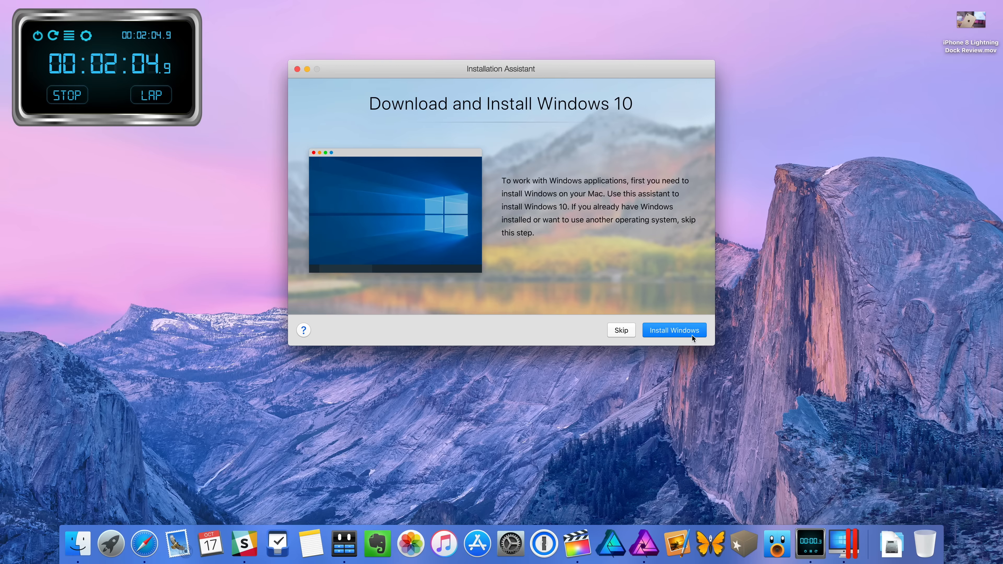
Step: Install Windows 10 as a new virtual machine from the Installation Assistant
click(675, 330)
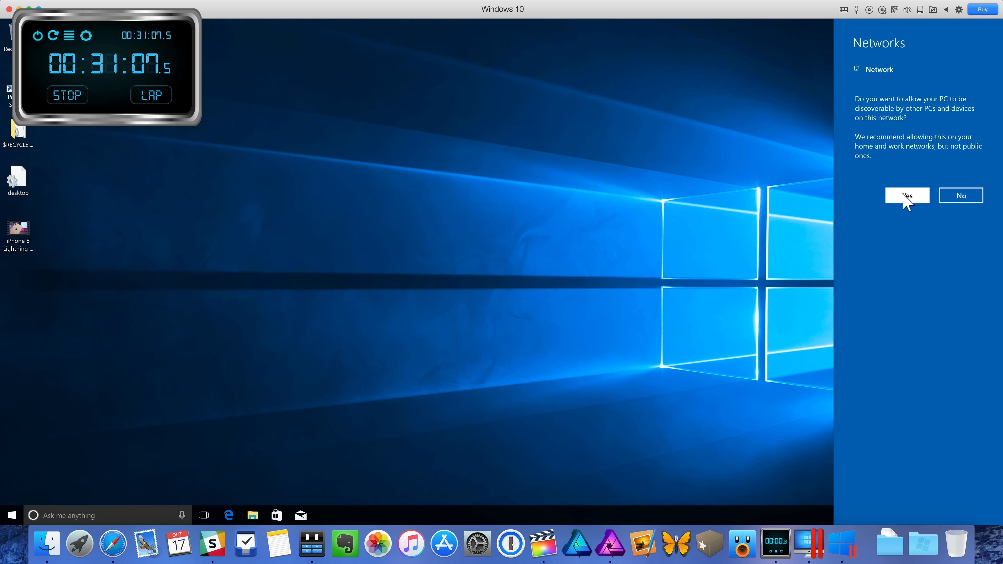
Step: Allow the Windows 10 PC to be discoverable on the network
click(907, 195)
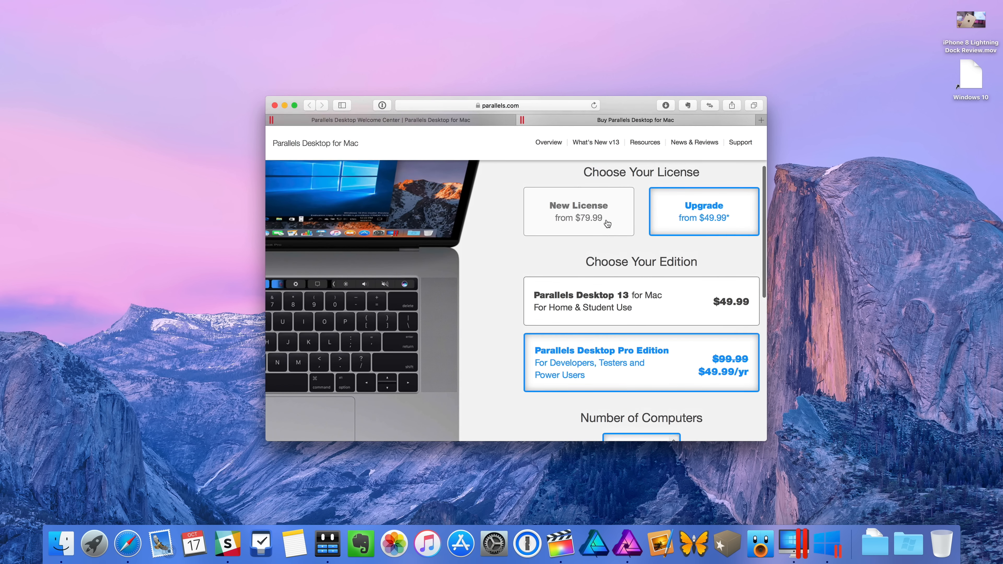
Step: Scroll through the Buy Parallels Desktop page to review licence and edition prices
scroll(down, 3)
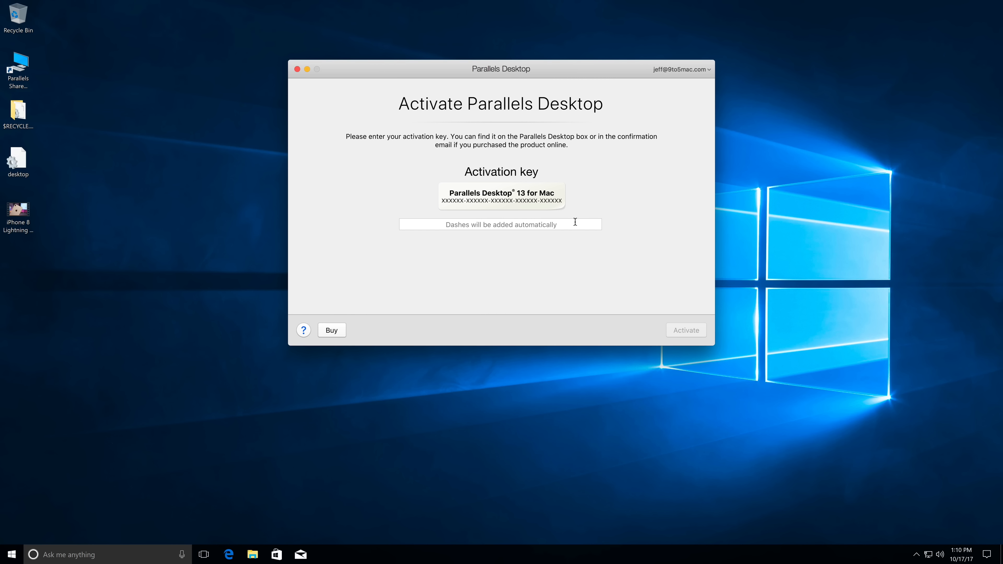
Step: Dismiss the activation prompt without a key and bring up the Windows Start area
click(499, 225)
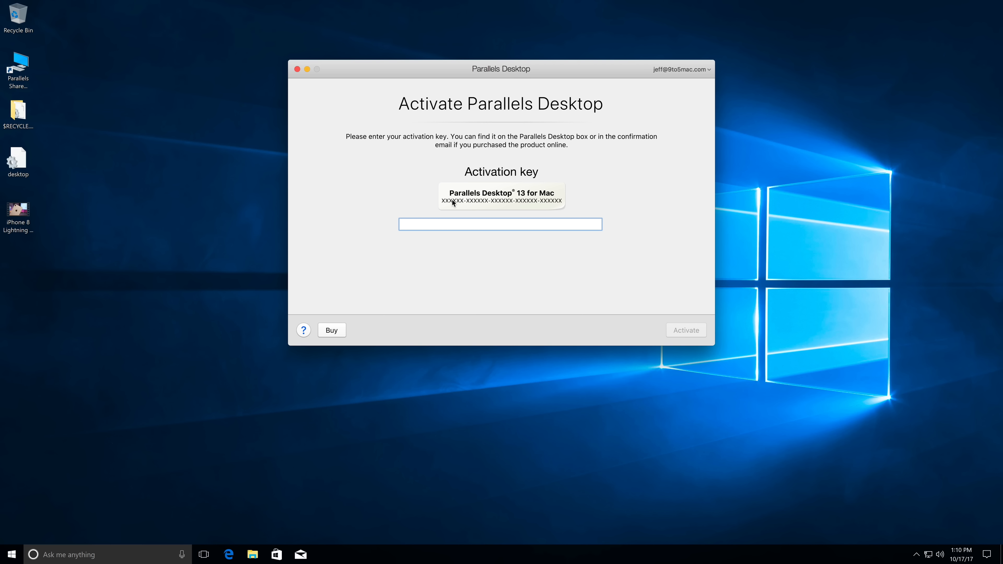
click(296, 70)
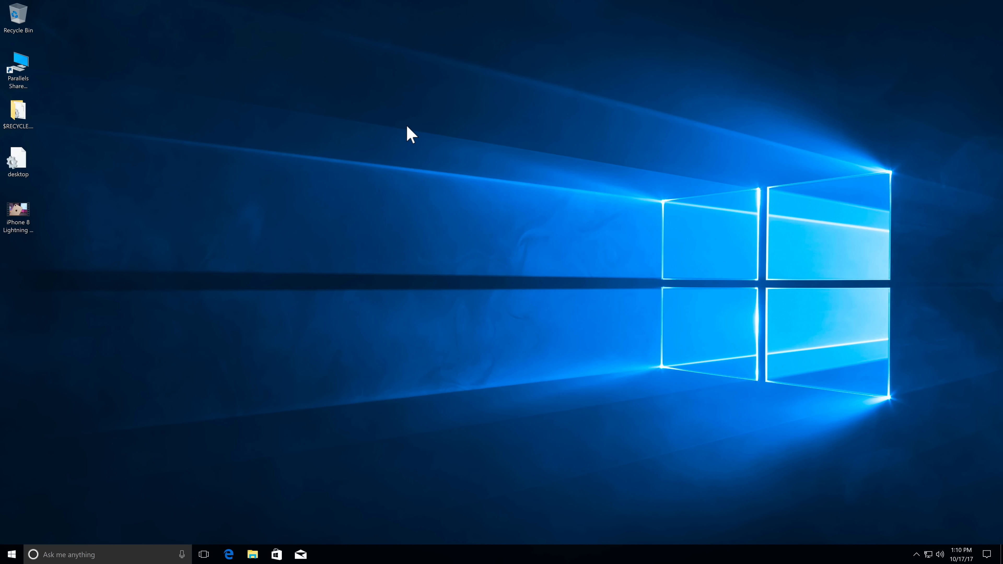
mouse_move(410, 27)
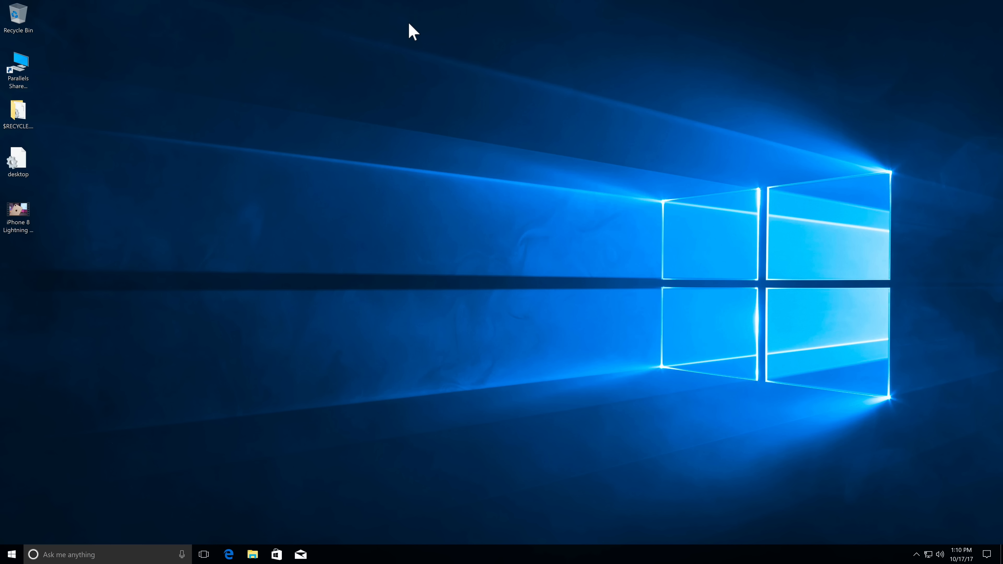
mouse_move(734, 328)
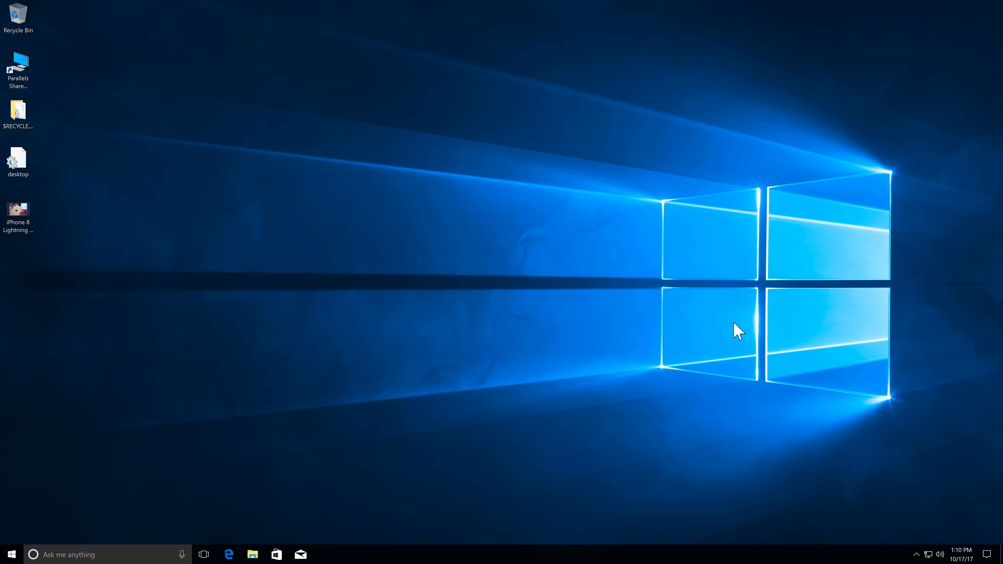
mouse_move(224, 267)
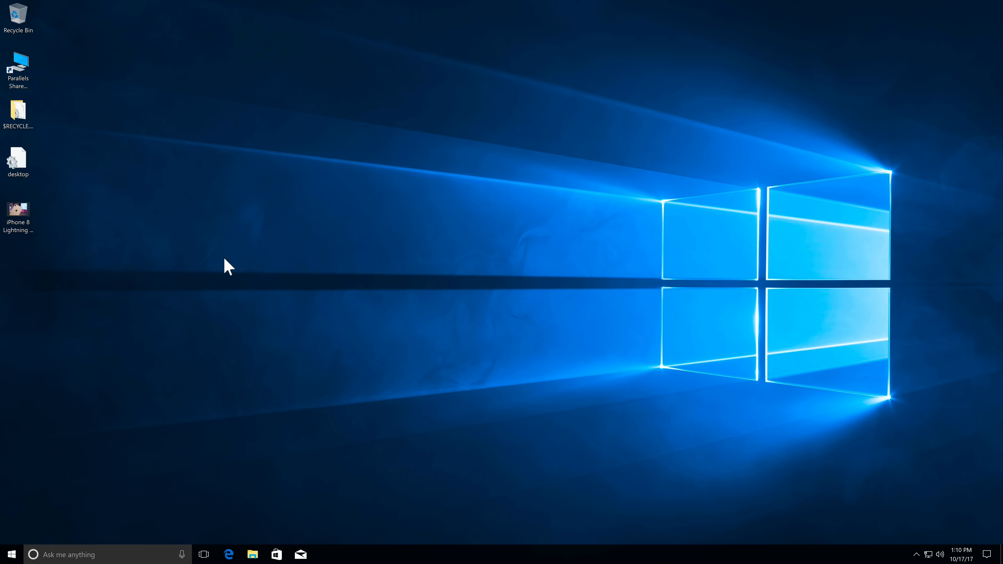
mouse_move(155, 192)
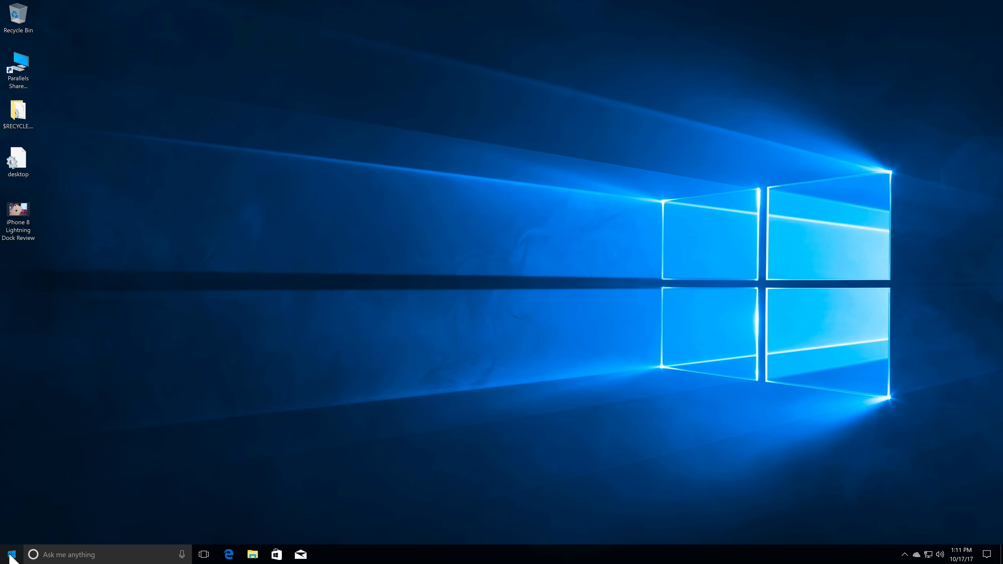
click(9, 553)
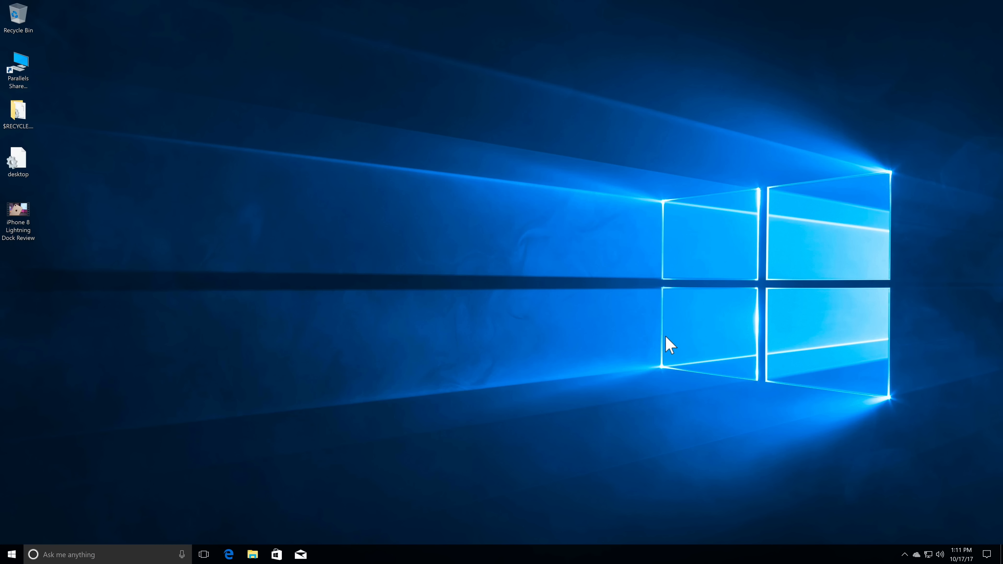
mouse_move(812, 480)
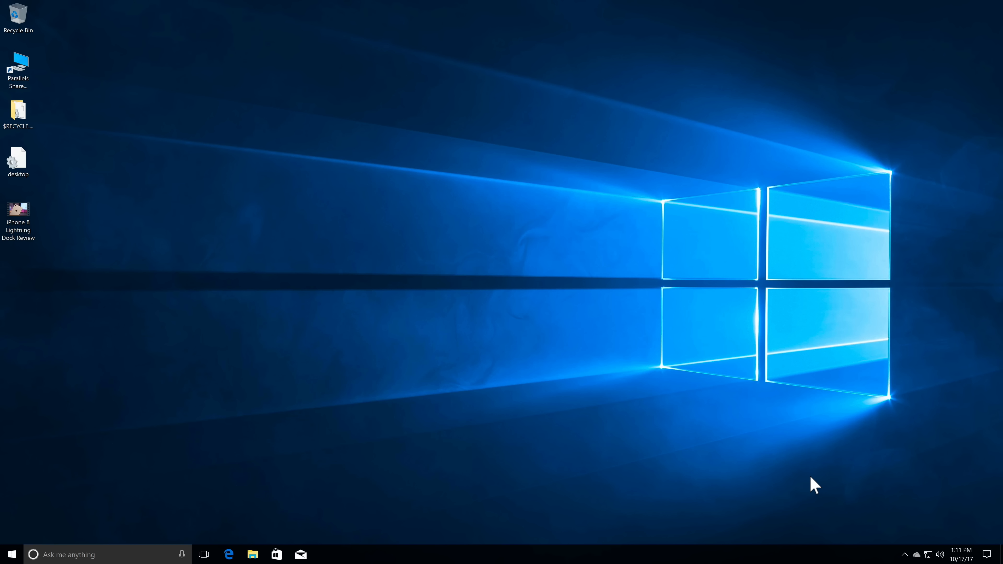
mouse_move(280, 175)
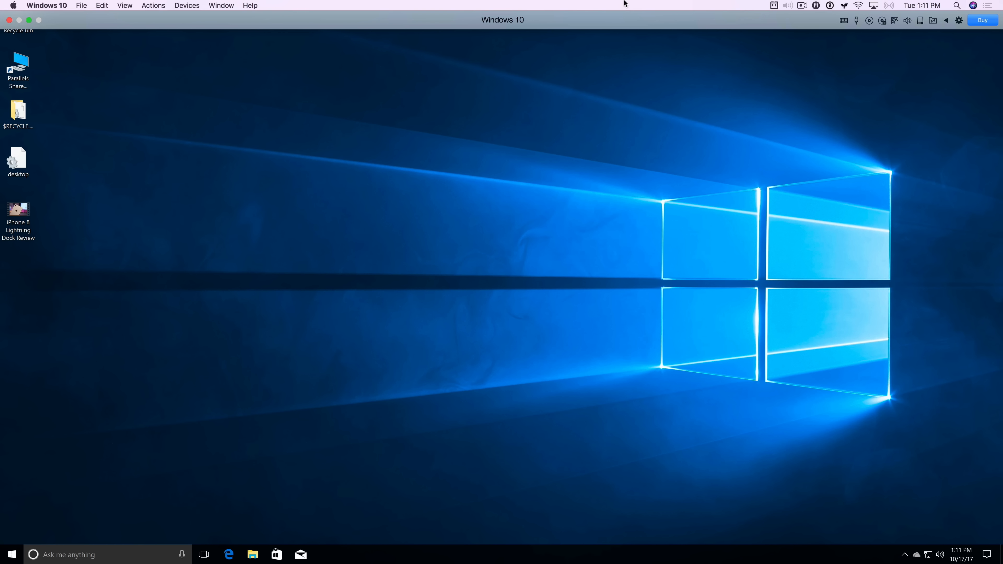
mouse_move(858, 25)
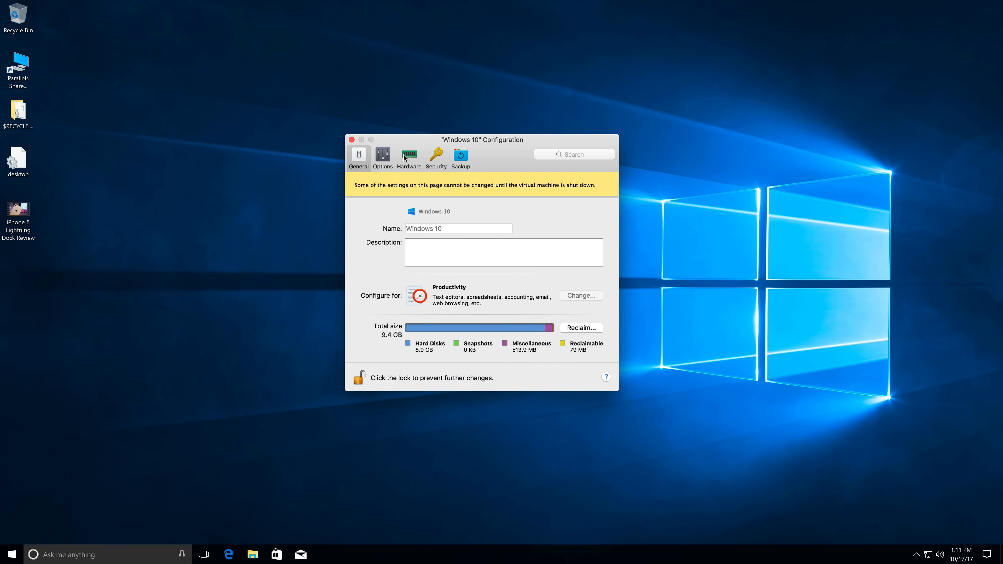
Step: Show the VM's Hardware settings, checking Graphics before returning to CPU & Memory
click(409, 156)
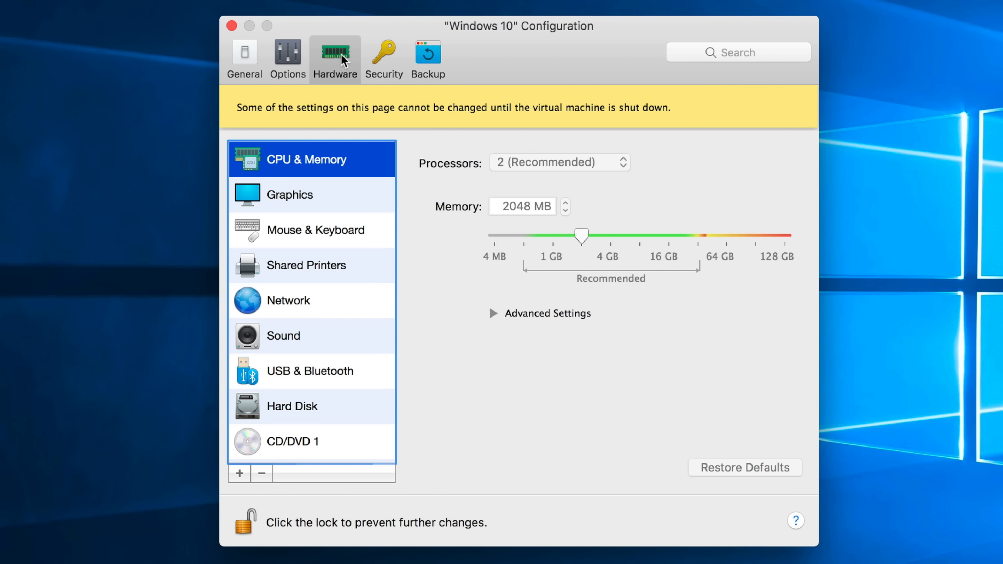
mouse_move(532, 167)
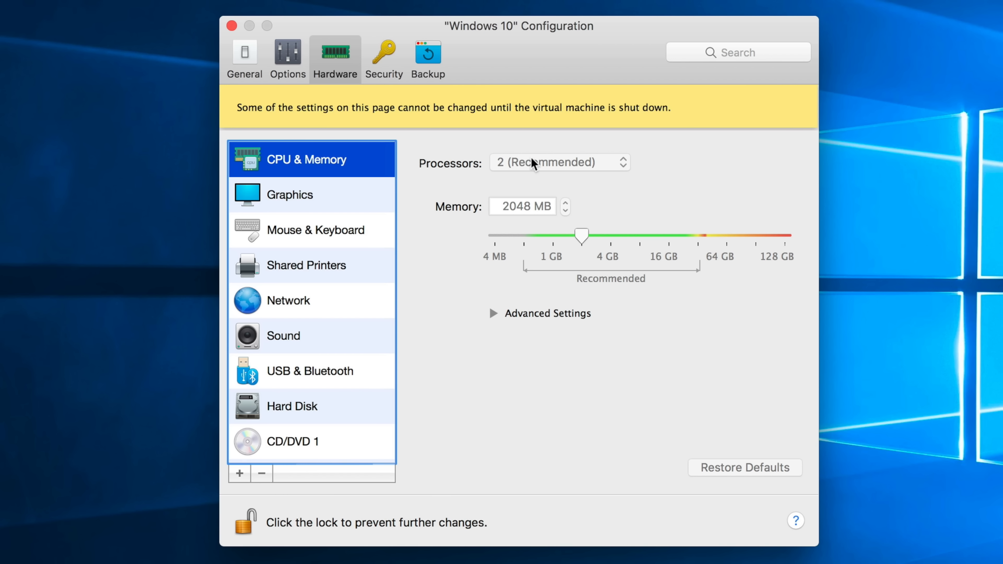
mouse_move(495, 265)
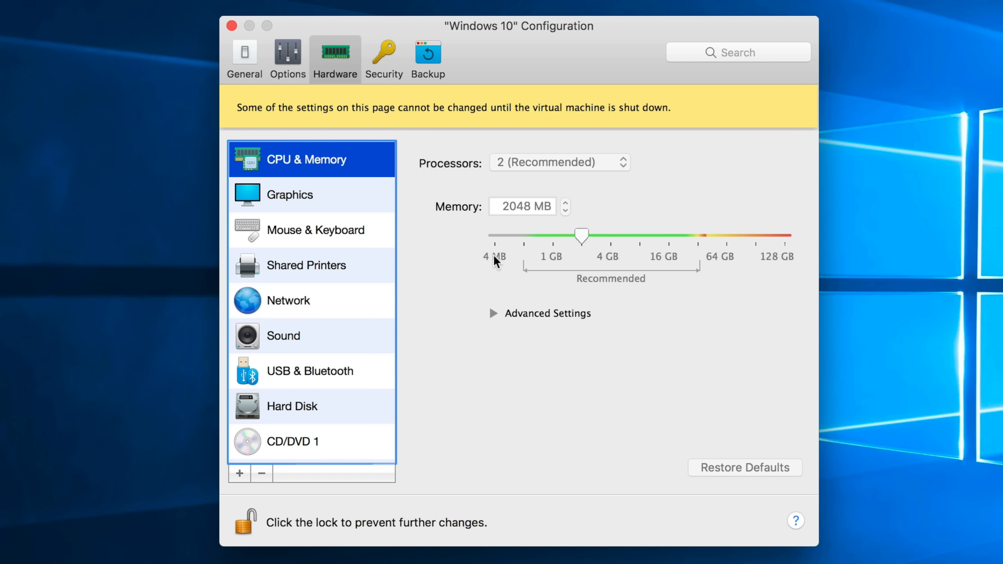
mouse_move(355, 249)
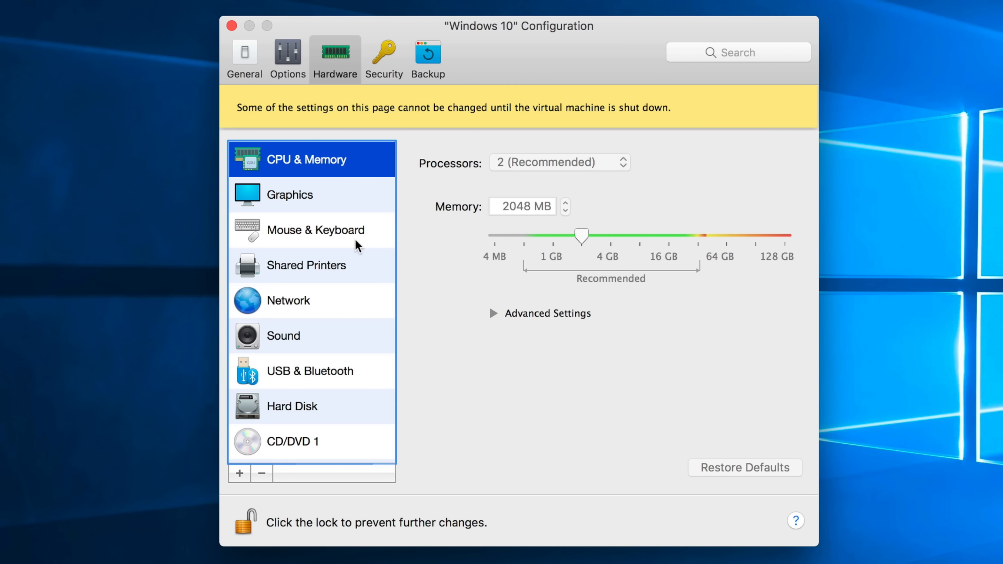
click(297, 195)
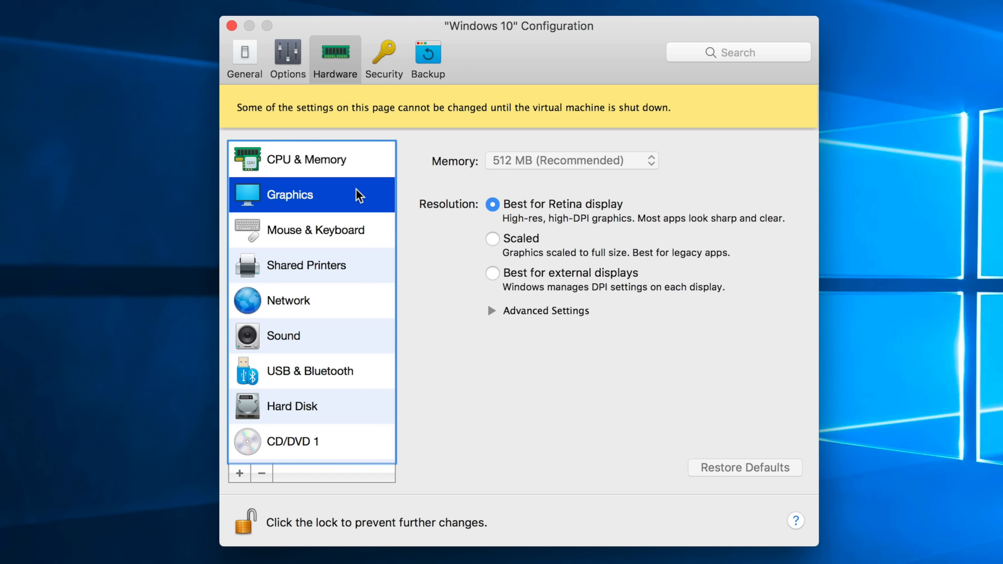
click(342, 235)
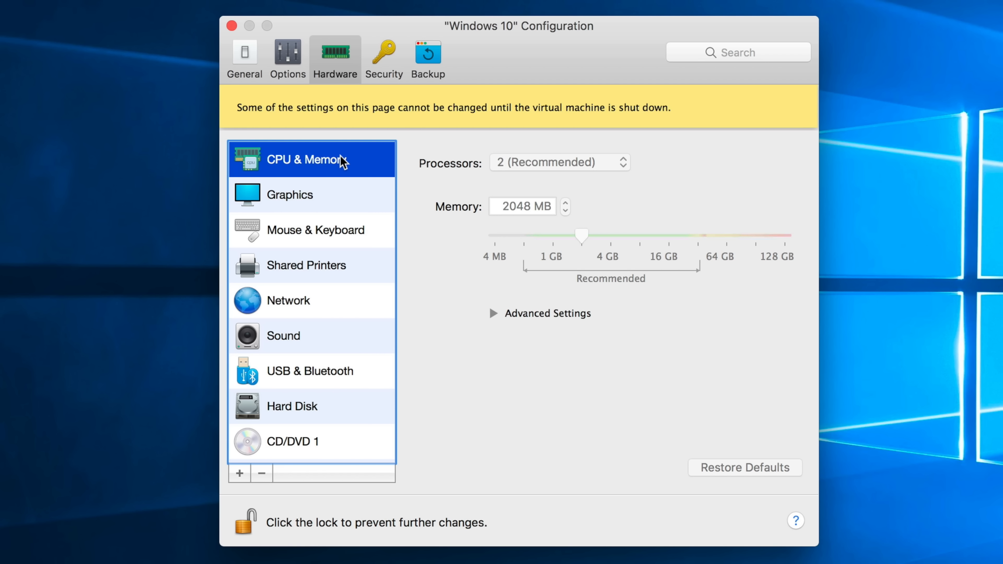
mouse_move(417, 140)
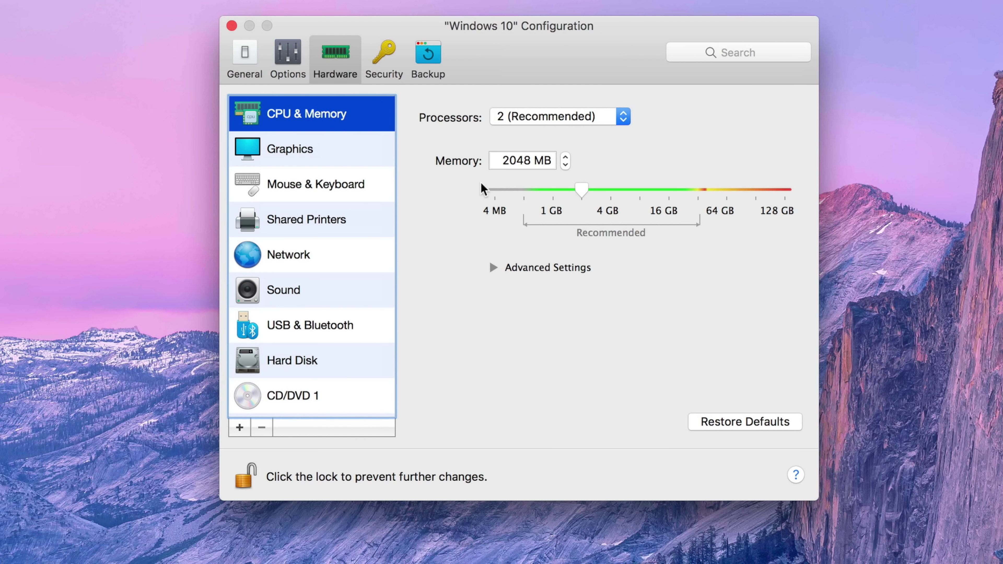
Step: Keep the processor count at 2 (Recommended)
click(624, 116)
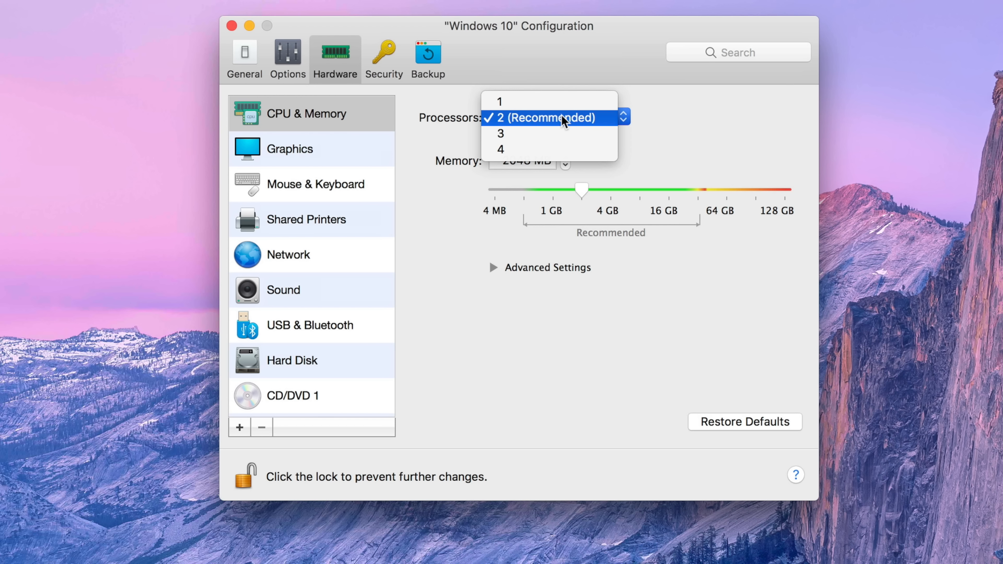
click(555, 118)
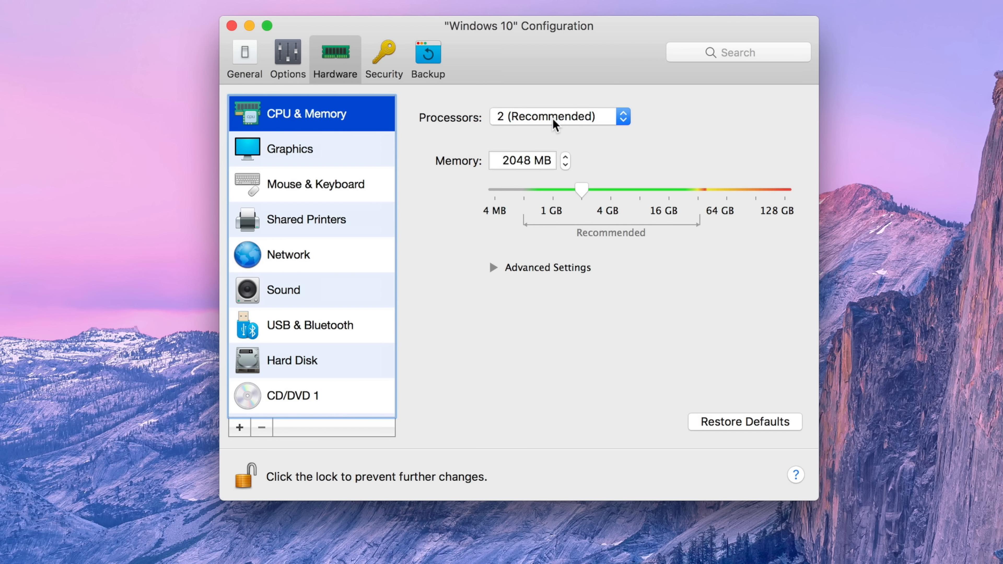
mouse_move(577, 128)
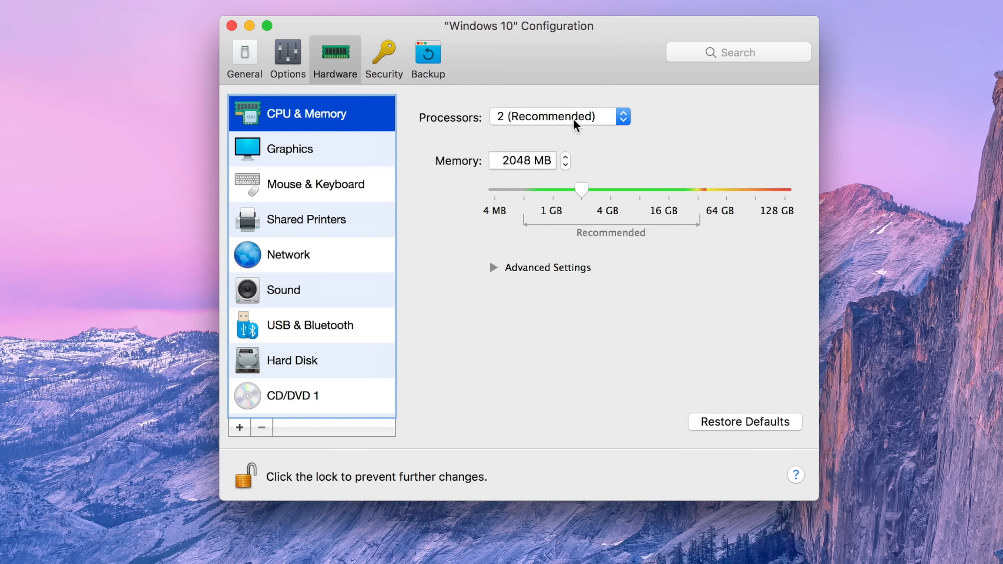
Step: Drag the Memory slider from 2048 MB up past 6 GB toward 8 GB
drag(581, 190, 607, 190)
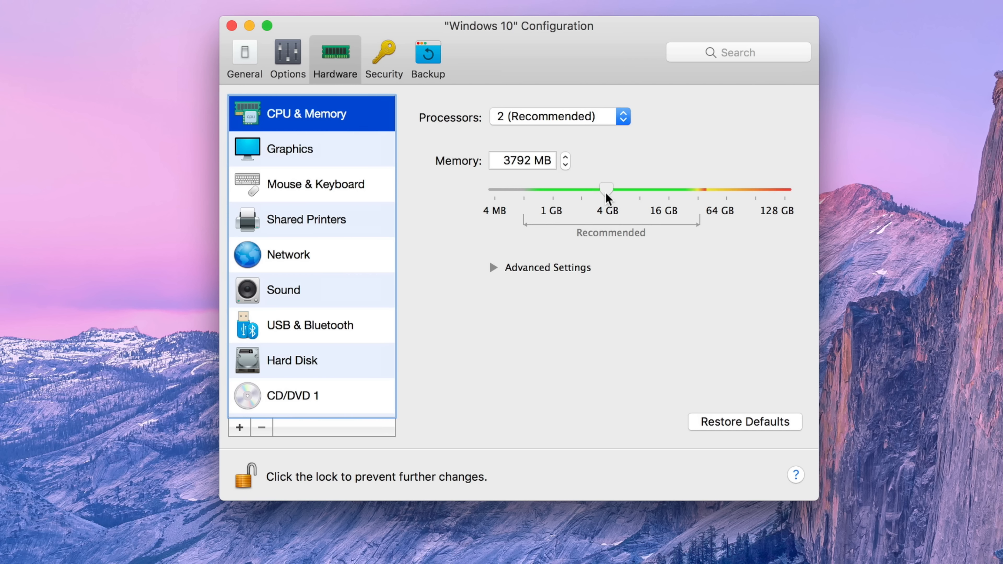
drag(605, 188, 613, 190)
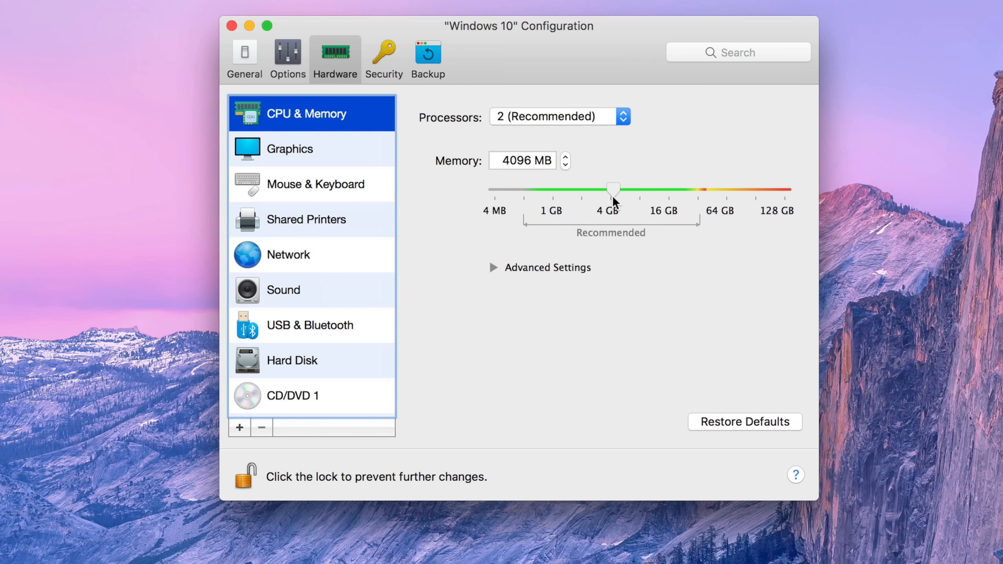
drag(612, 189, 626, 190)
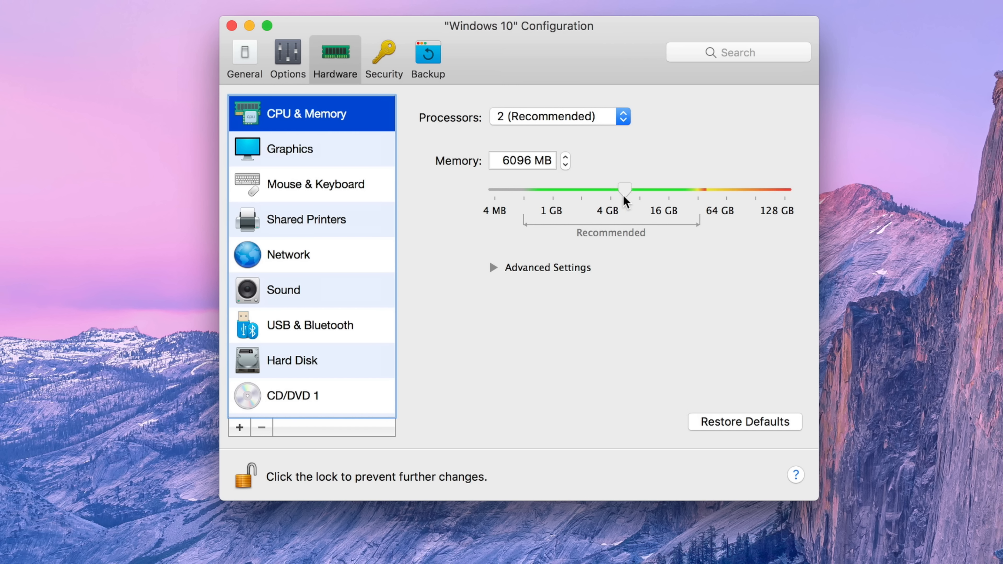
drag(624, 189, 629, 189)
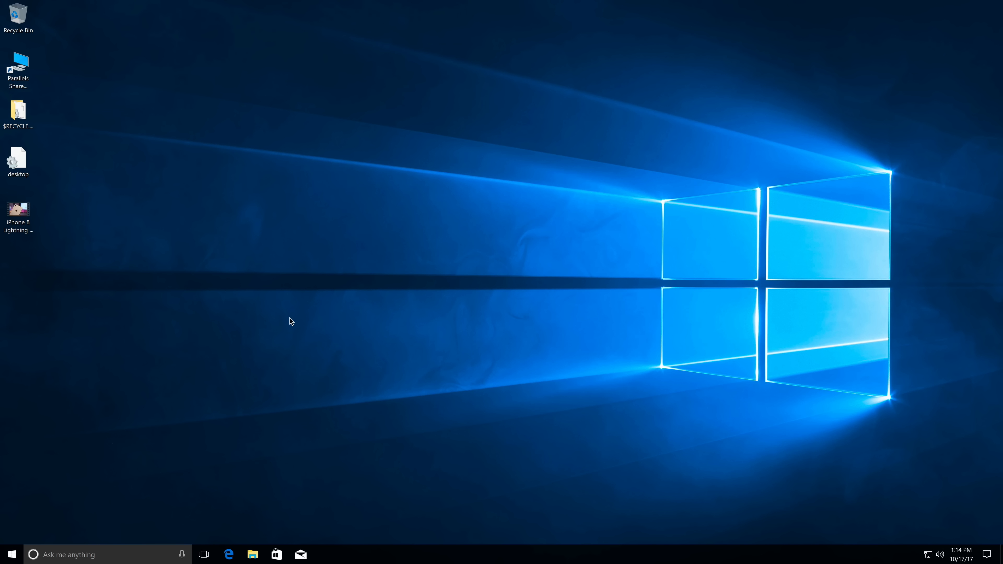
Step: Show the Windows 10 System About page reporting 8.00 GB RAM, dismissing the Activate Windows dialog
right_click(10, 553)
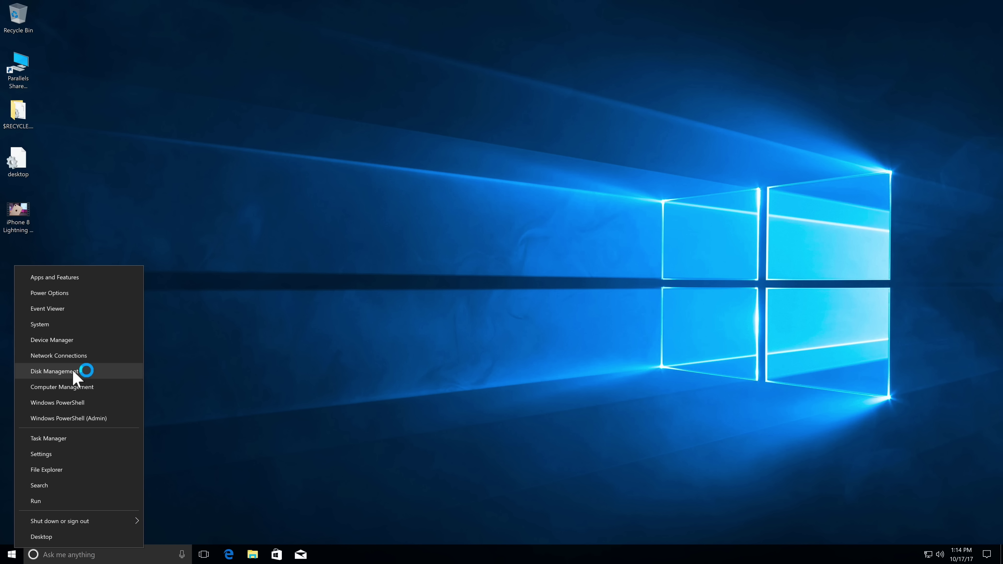
click(39, 325)
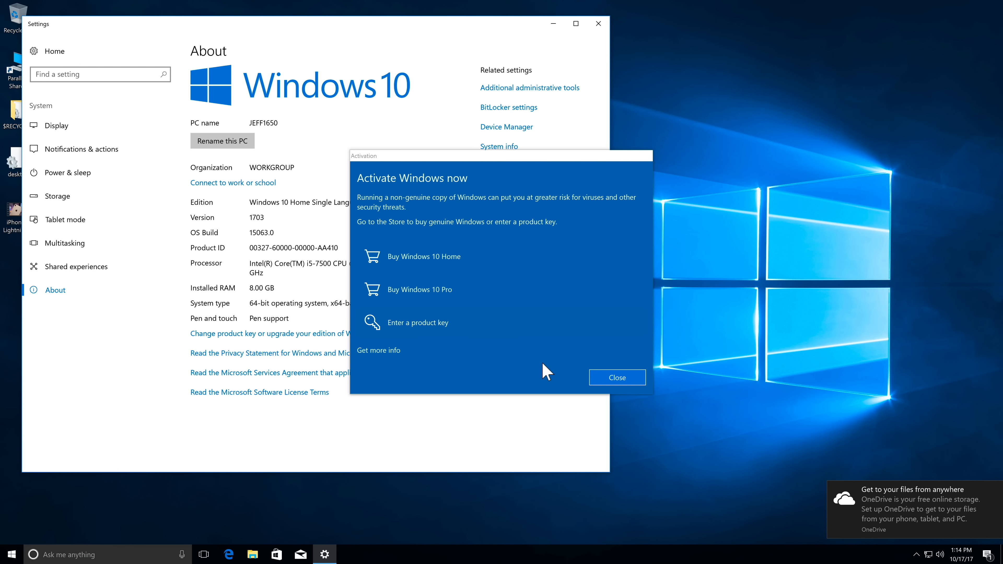
mouse_move(533, 385)
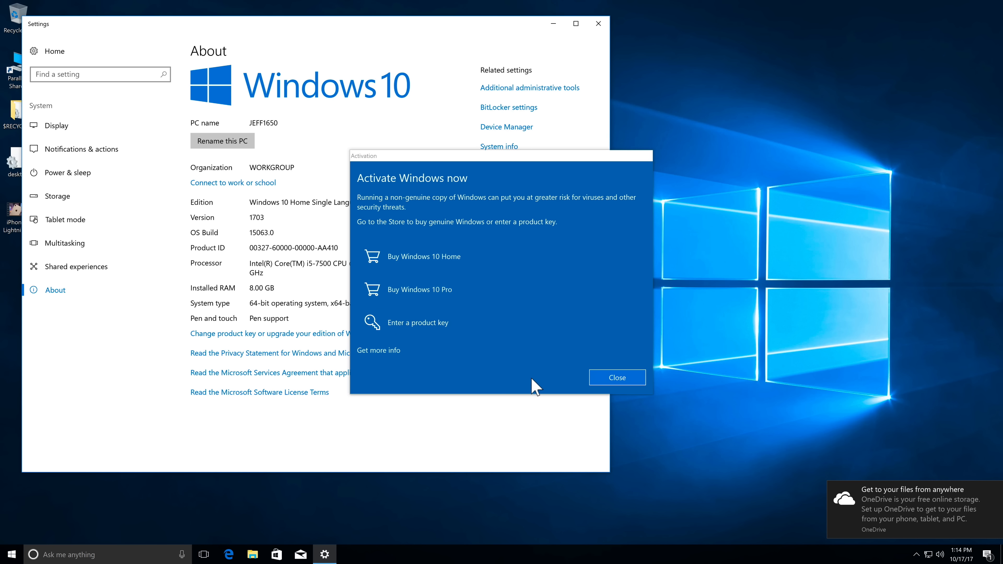
click(618, 378)
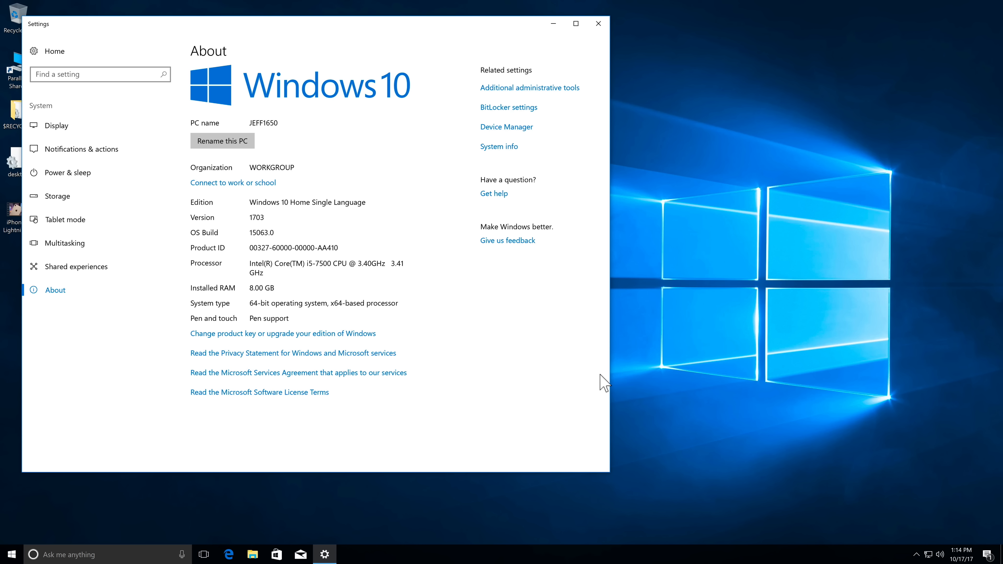
mouse_move(269, 299)
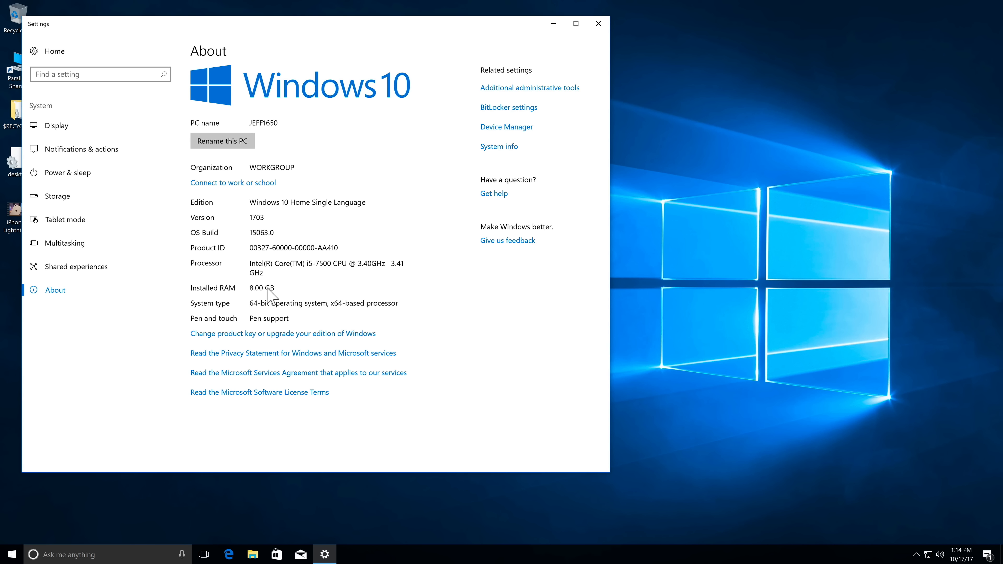
mouse_move(279, 305)
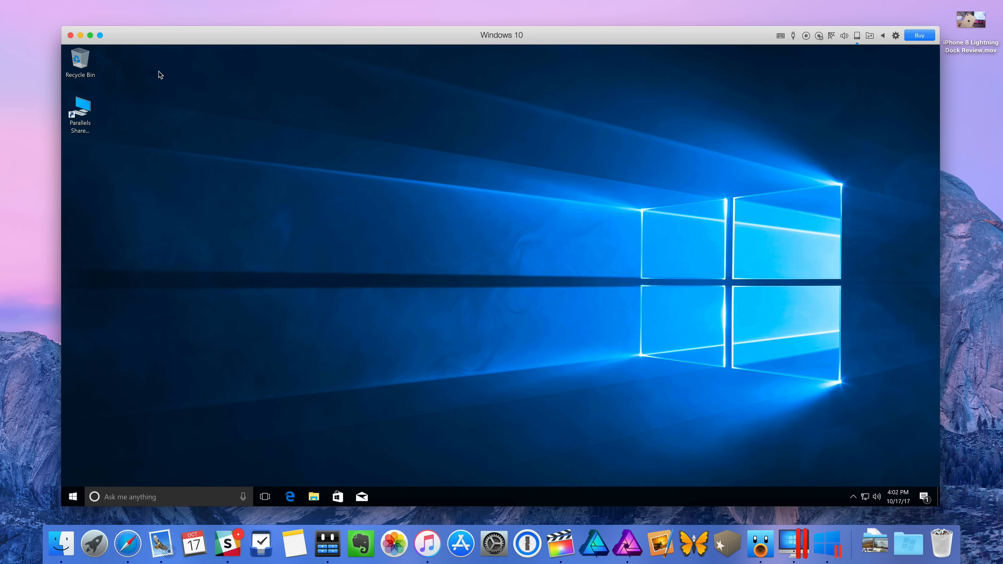
Step: Switch the Windows 10 VM into Picture in Picture and move System Preferences aside
click(273, 12)
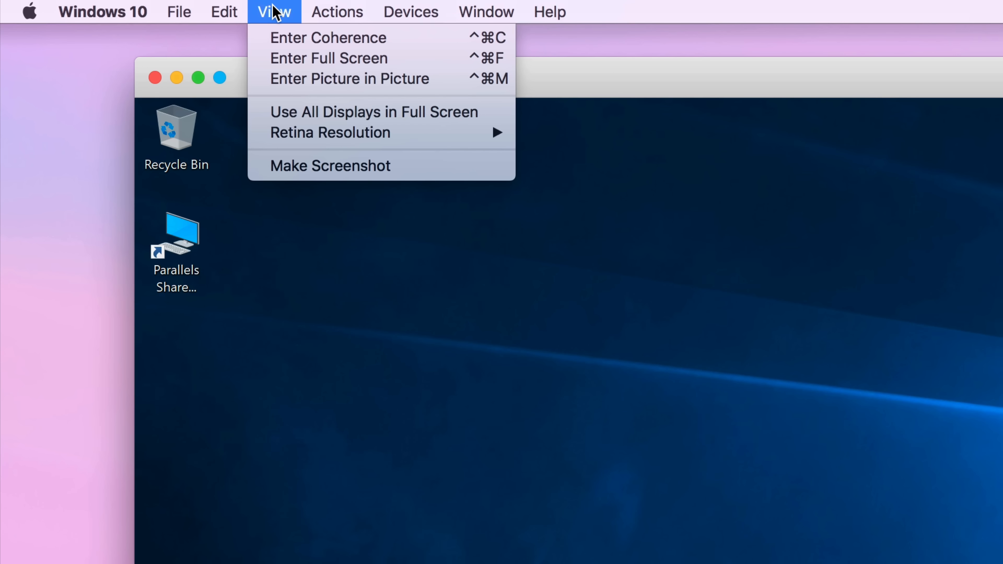
mouse_move(375, 92)
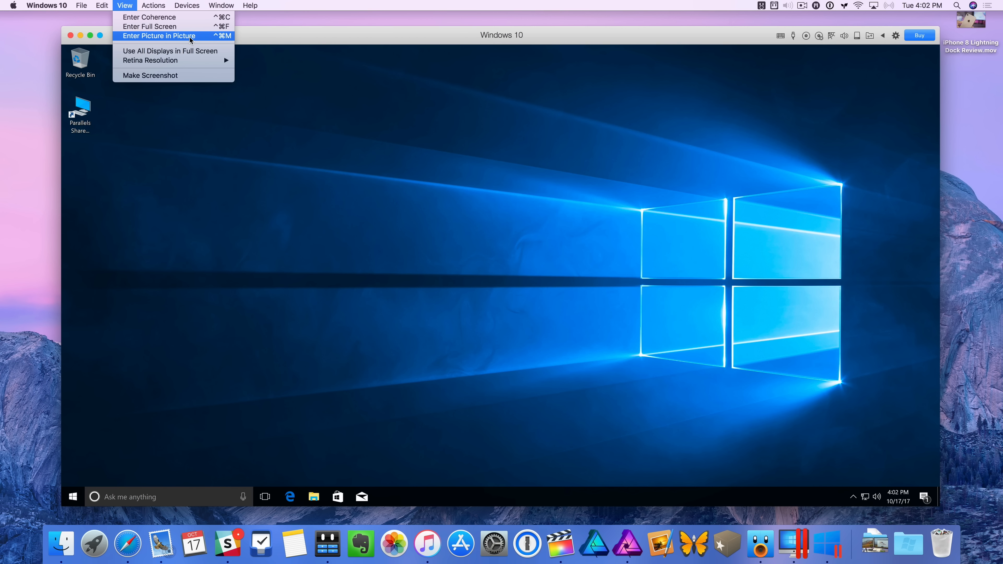
click(159, 36)
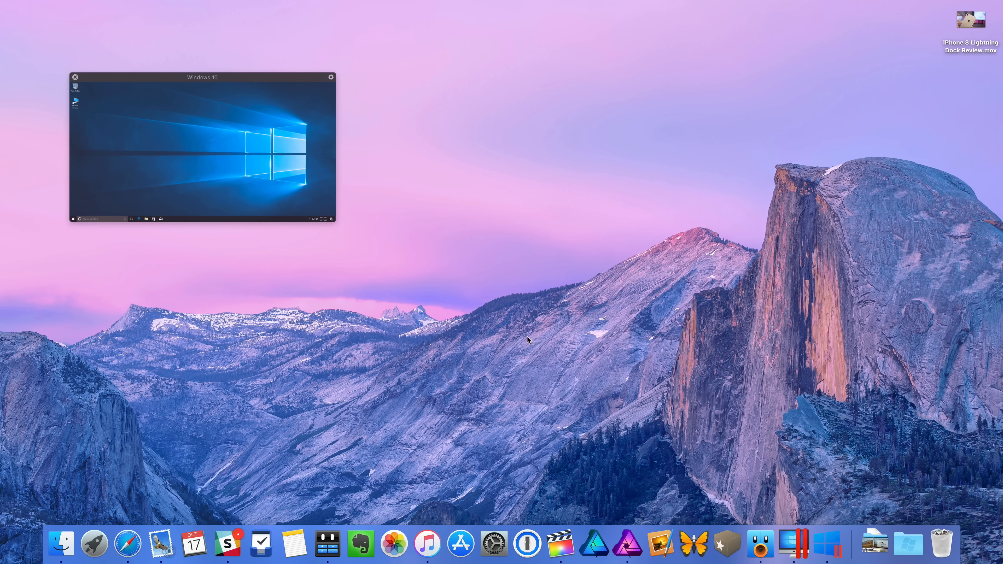
mouse_move(779, 440)
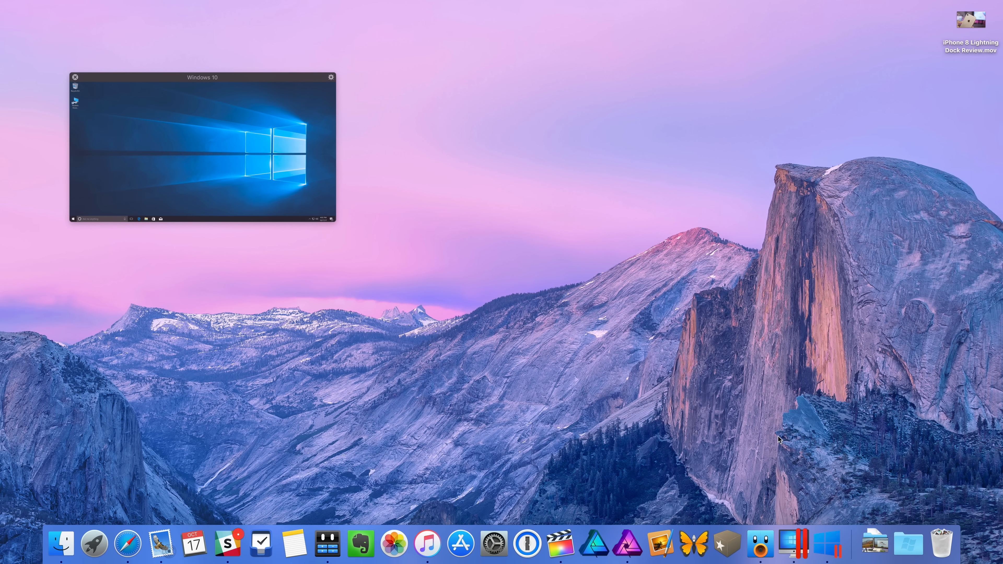
mouse_move(735, 436)
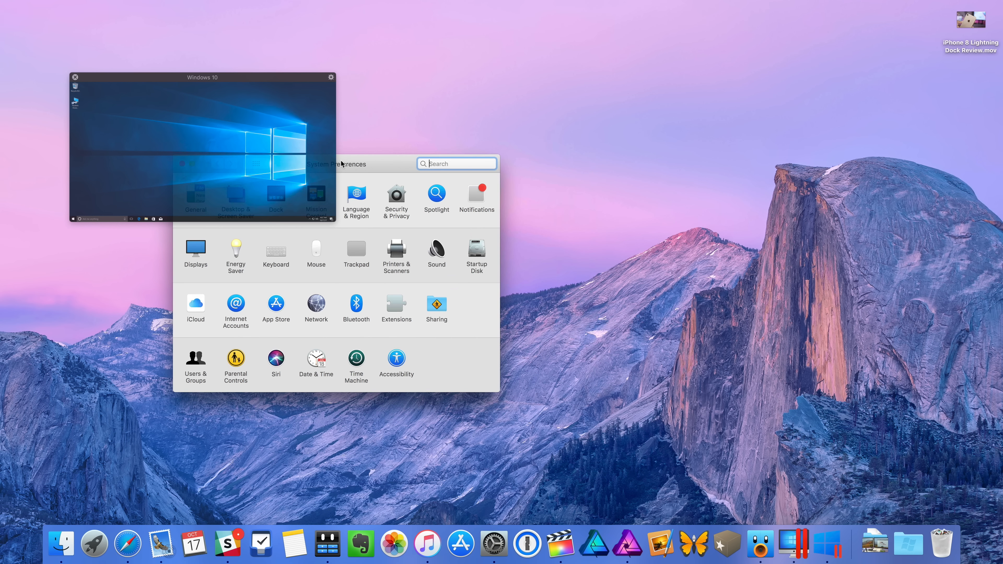
drag(336, 164, 580, 182)
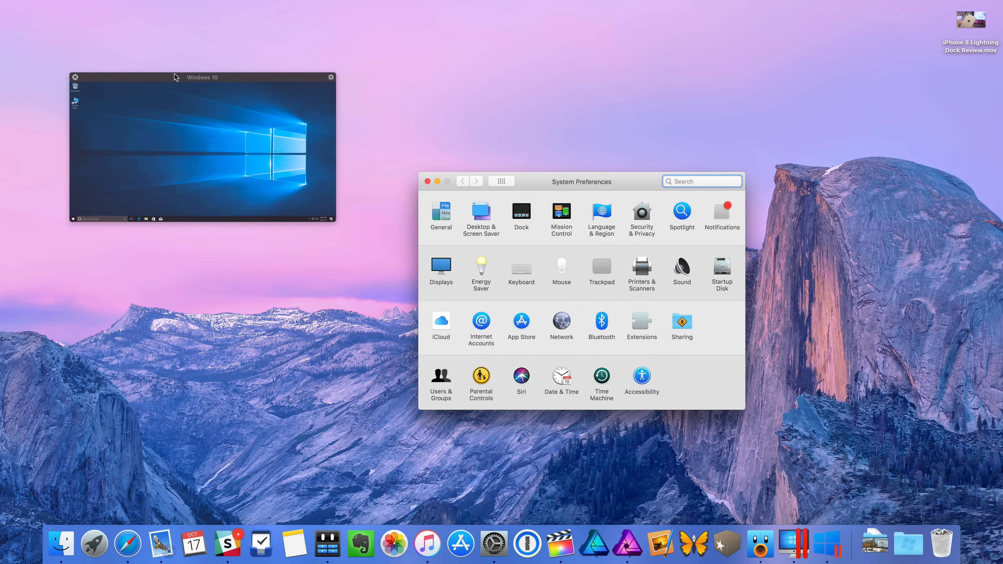